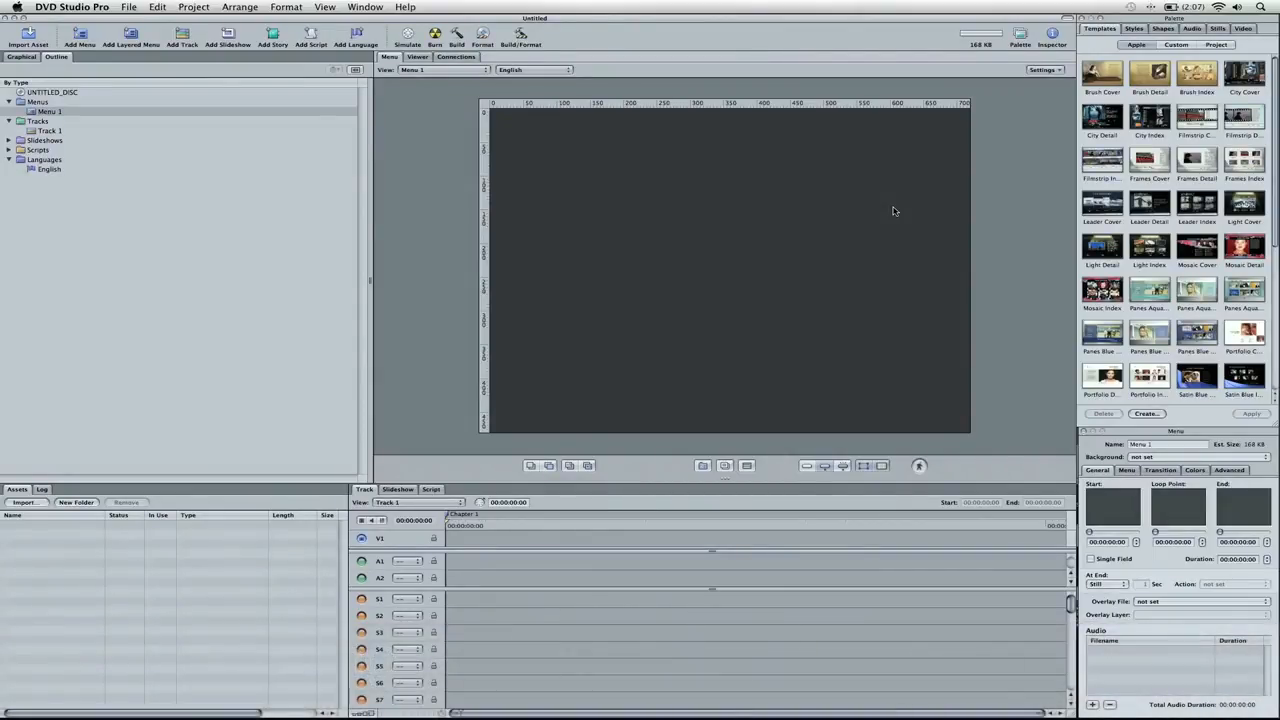
mouse_move(716, 192)
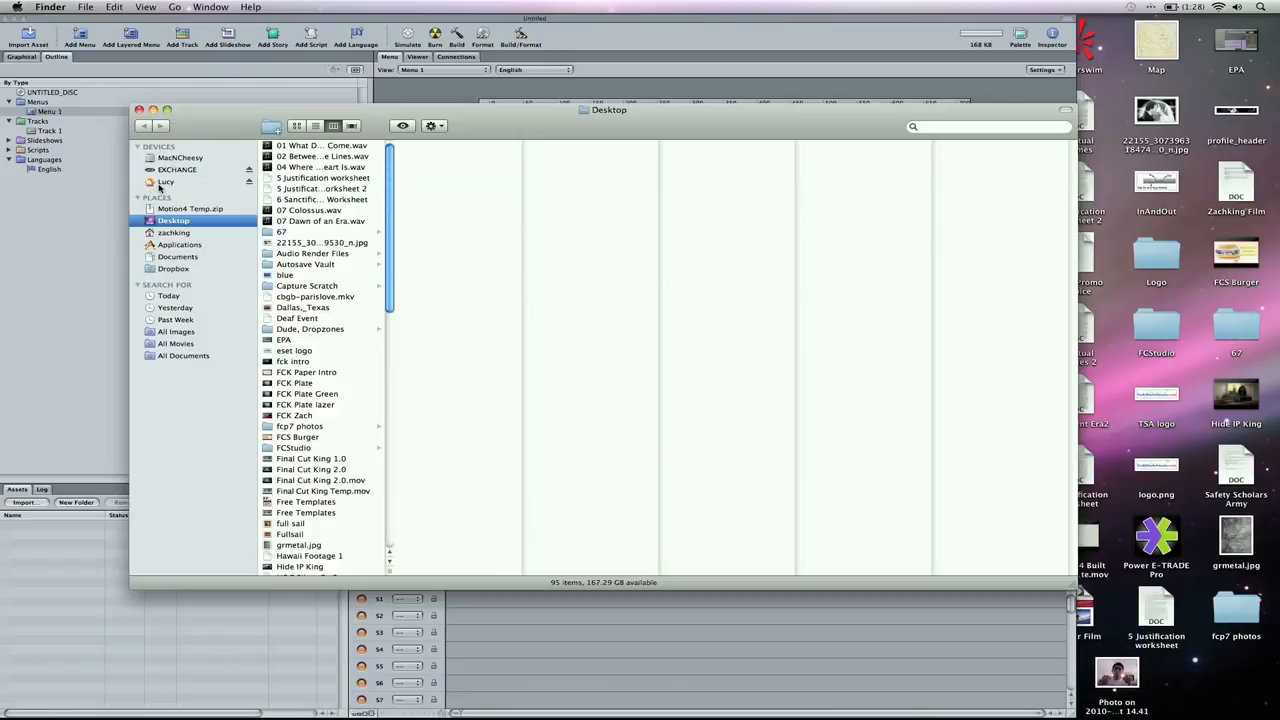
Choose the movie file on the Desktop so its video and audio import as assets
left_click(172, 180)
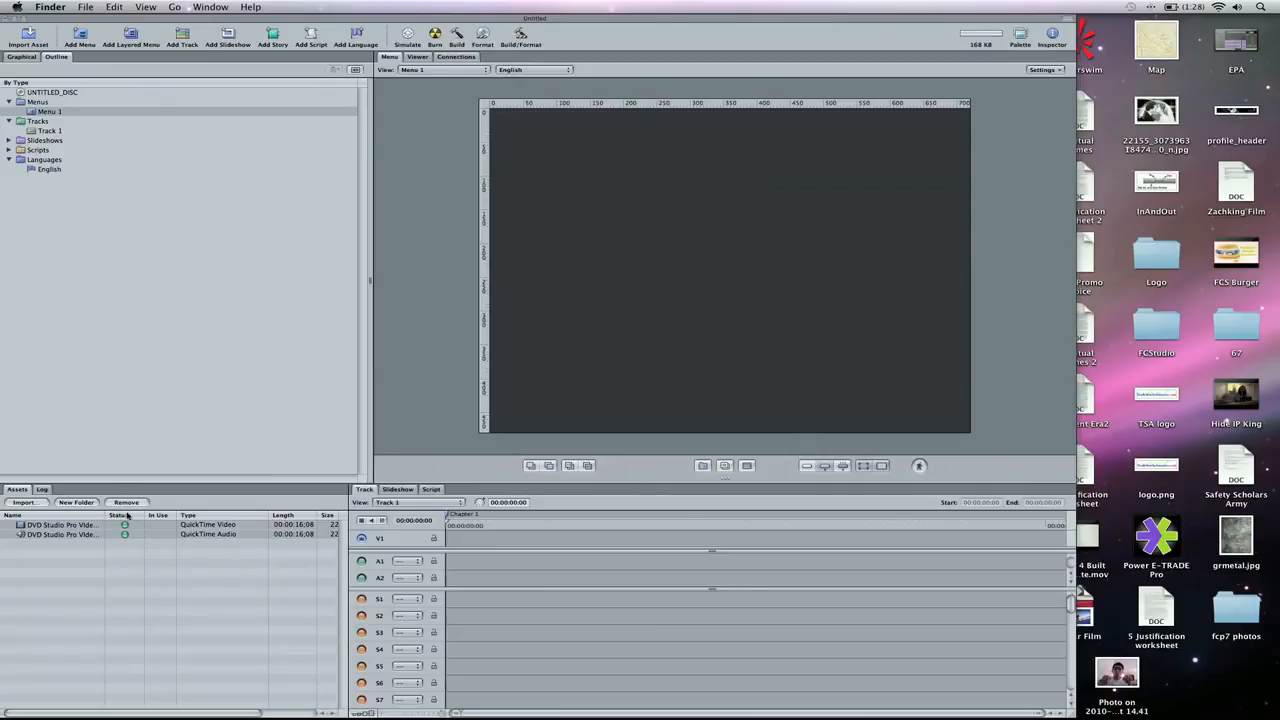
mouse_move(112, 516)
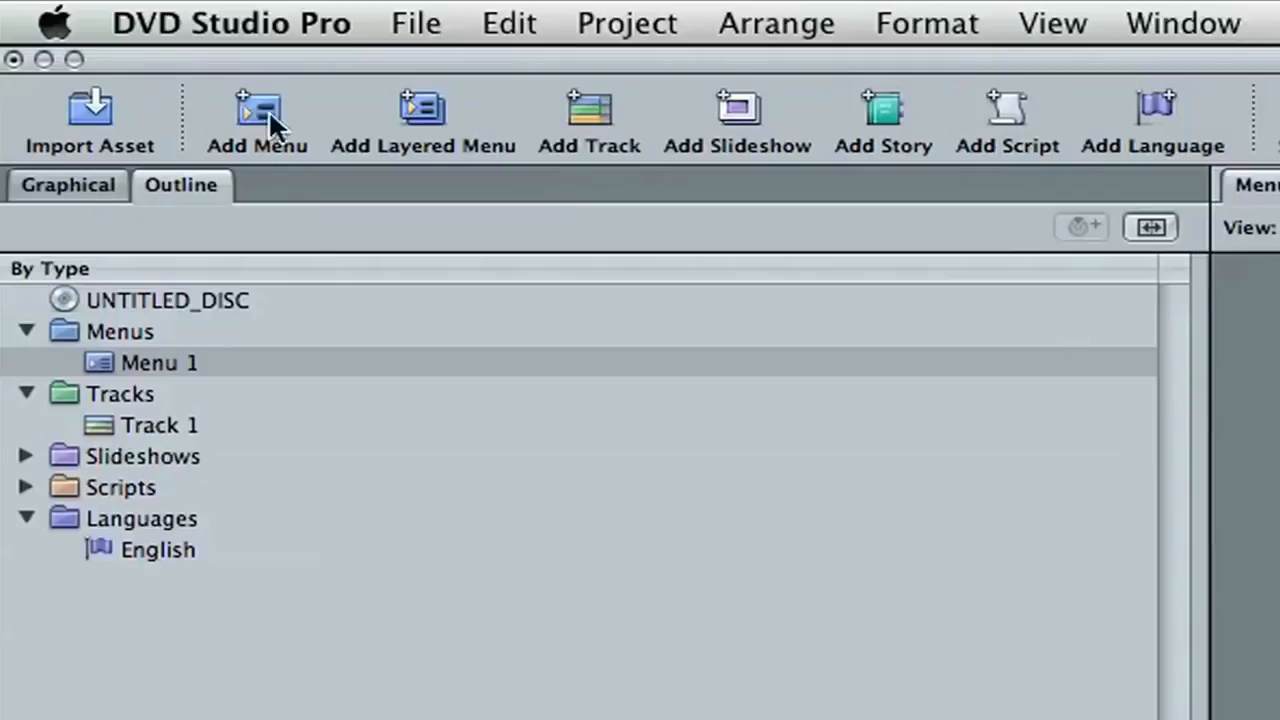
mouse_move(508, 536)
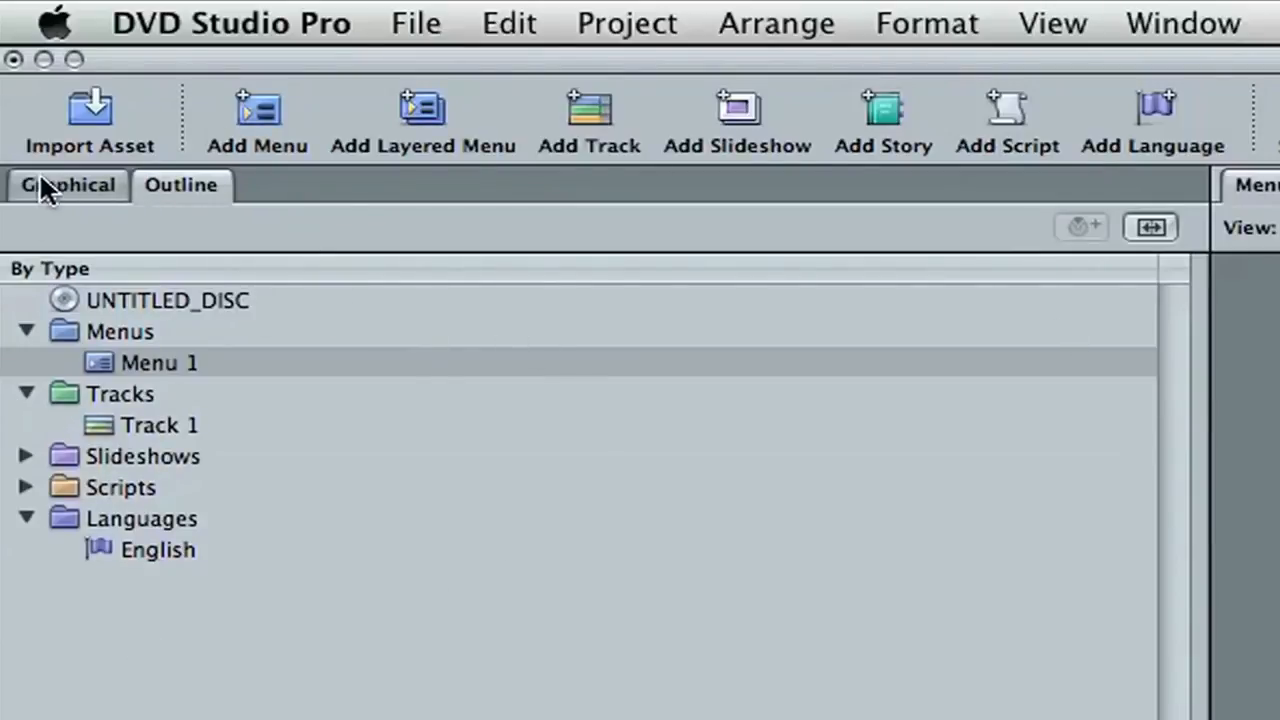
left_click(168, 300)
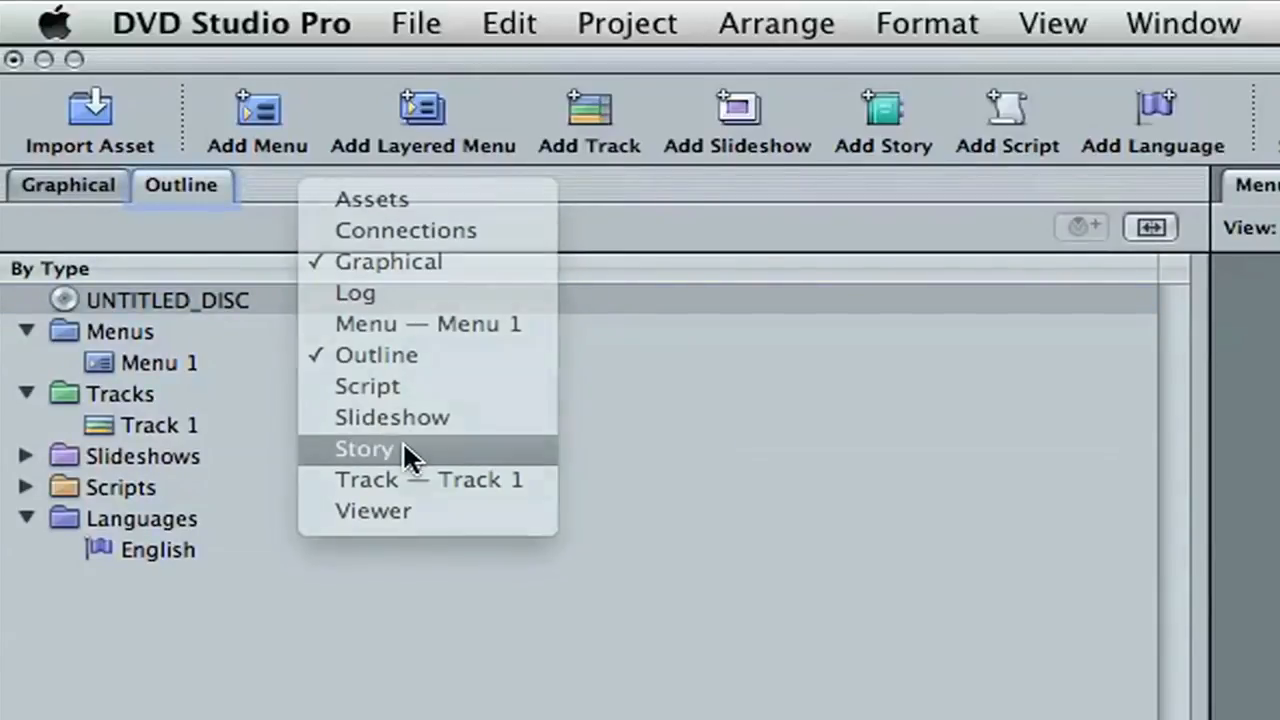
left_click(364, 448)
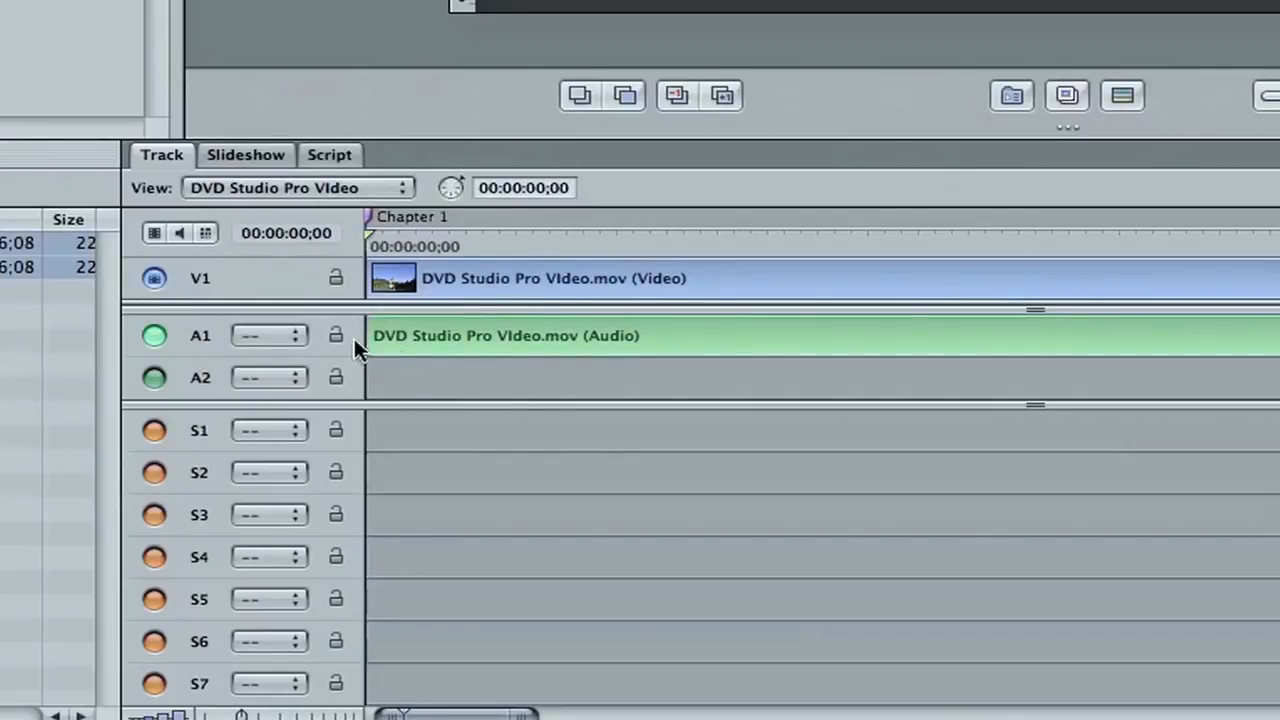
mouse_move(500, 344)
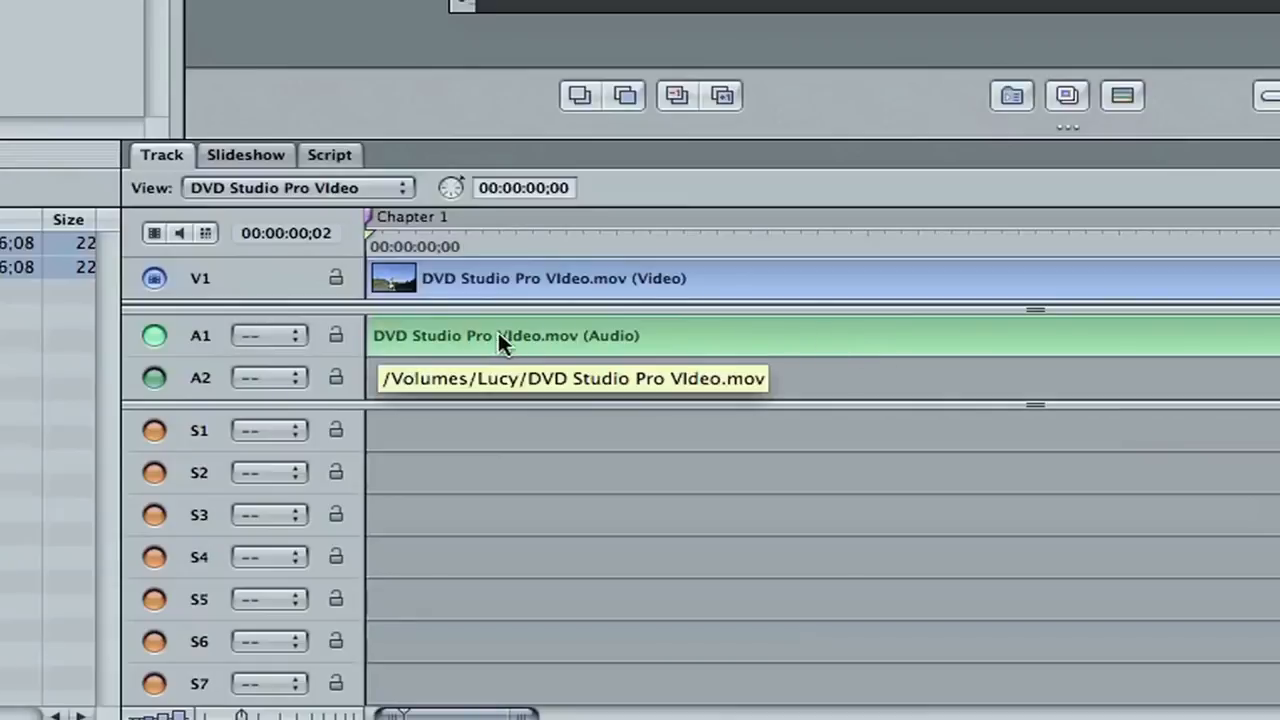
mouse_move(208, 374)
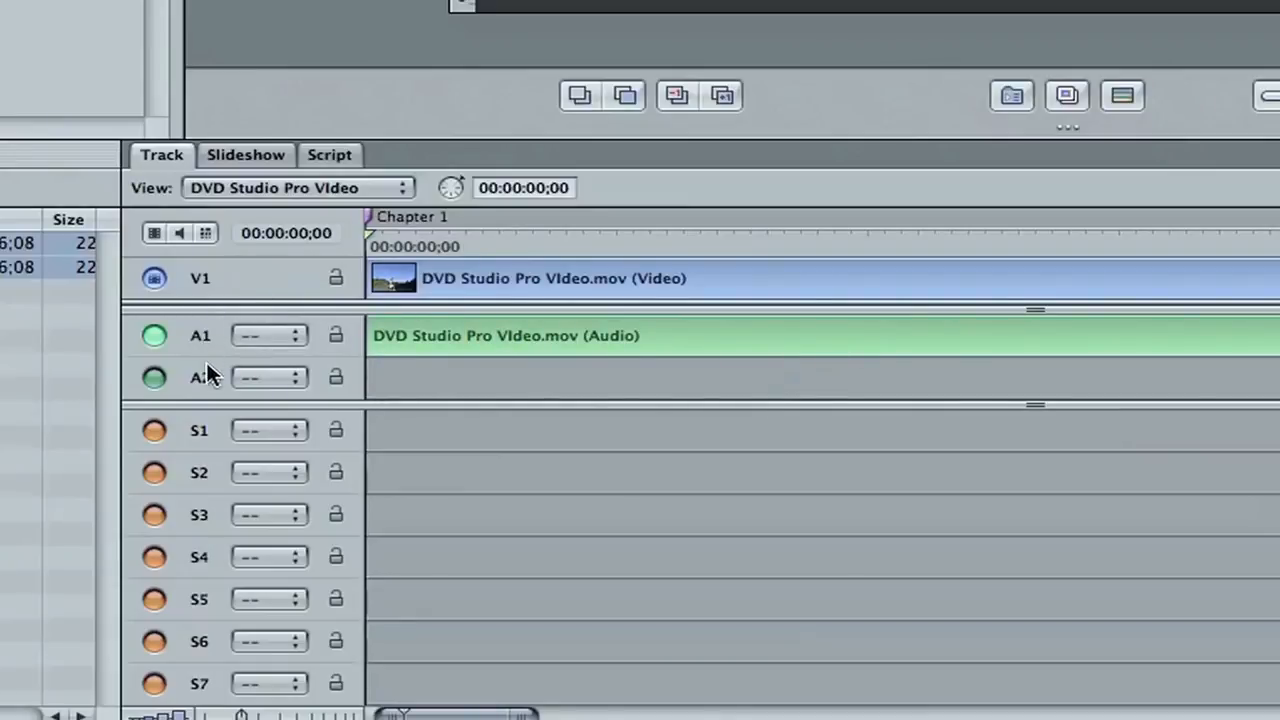
mouse_move(568, 340)
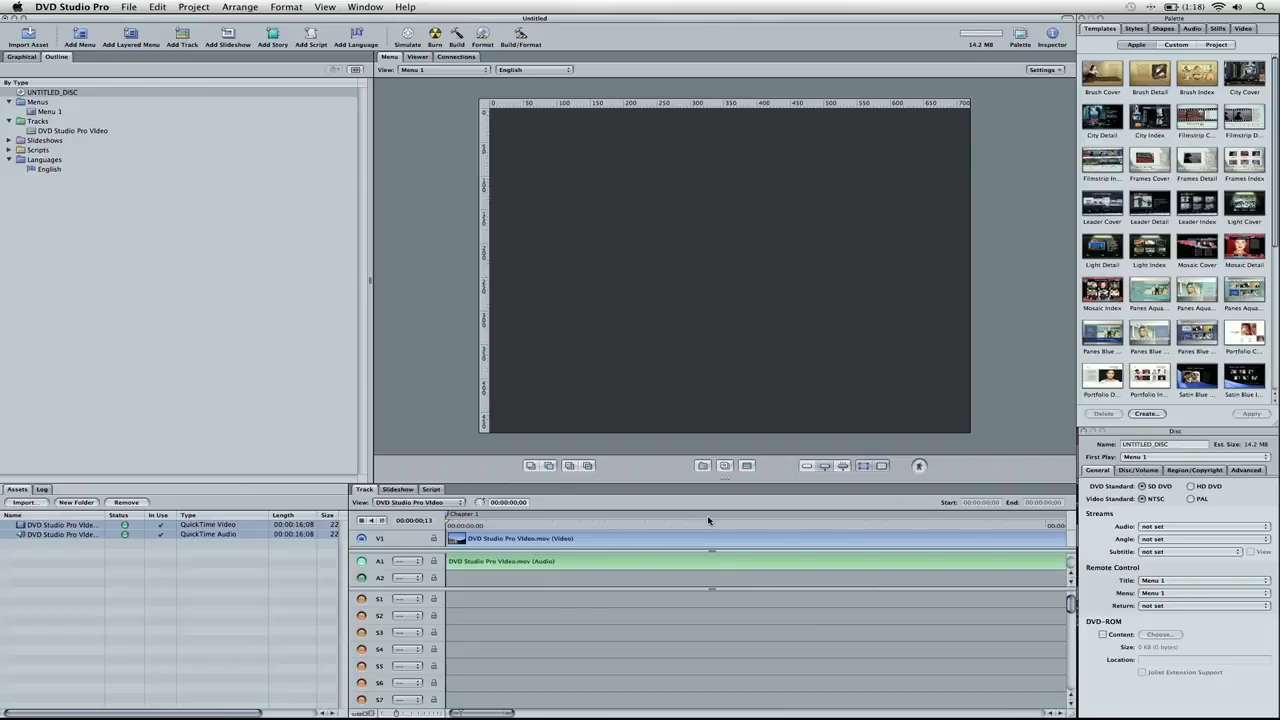
mouse_move(648, 628)
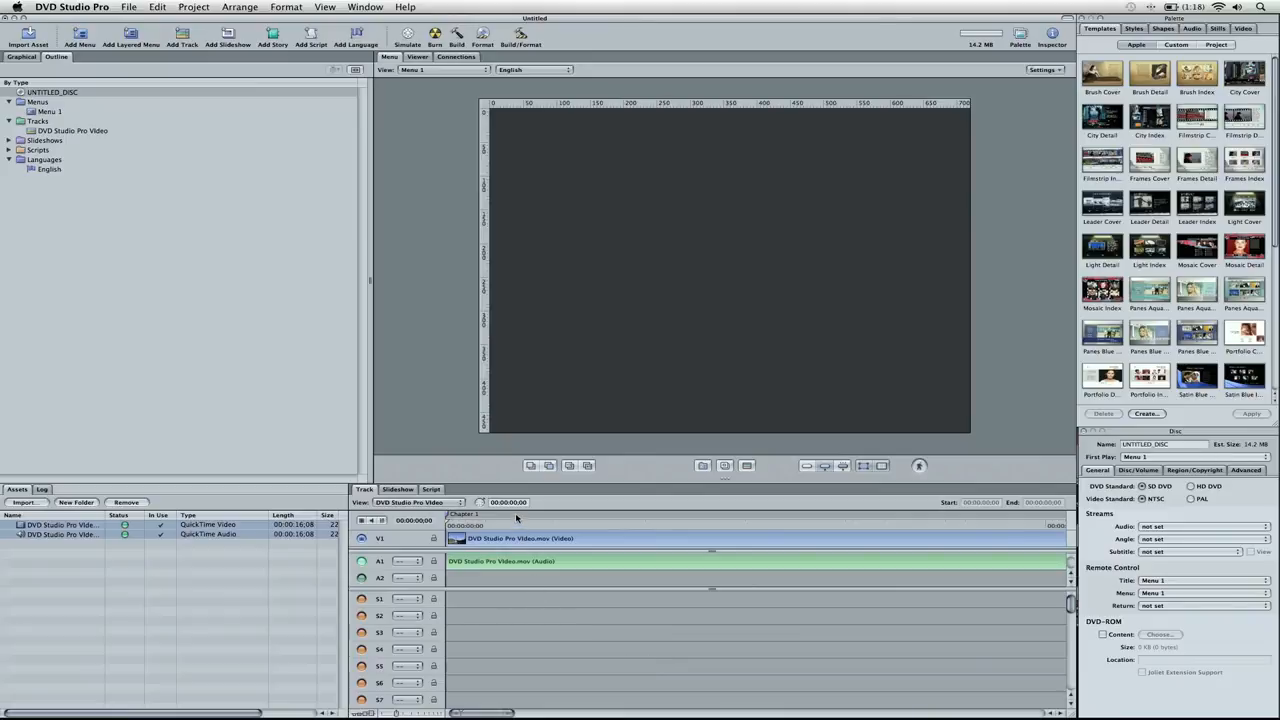
mouse_move(512, 518)
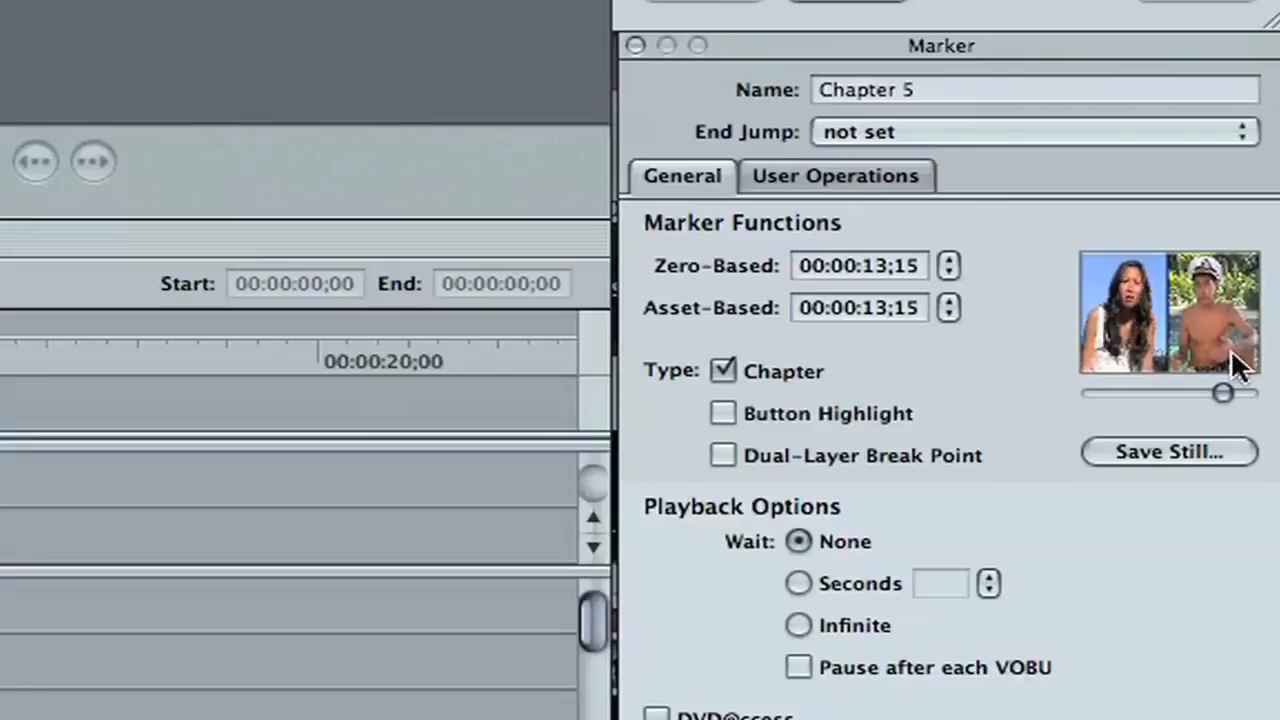
mouse_move(1180, 472)
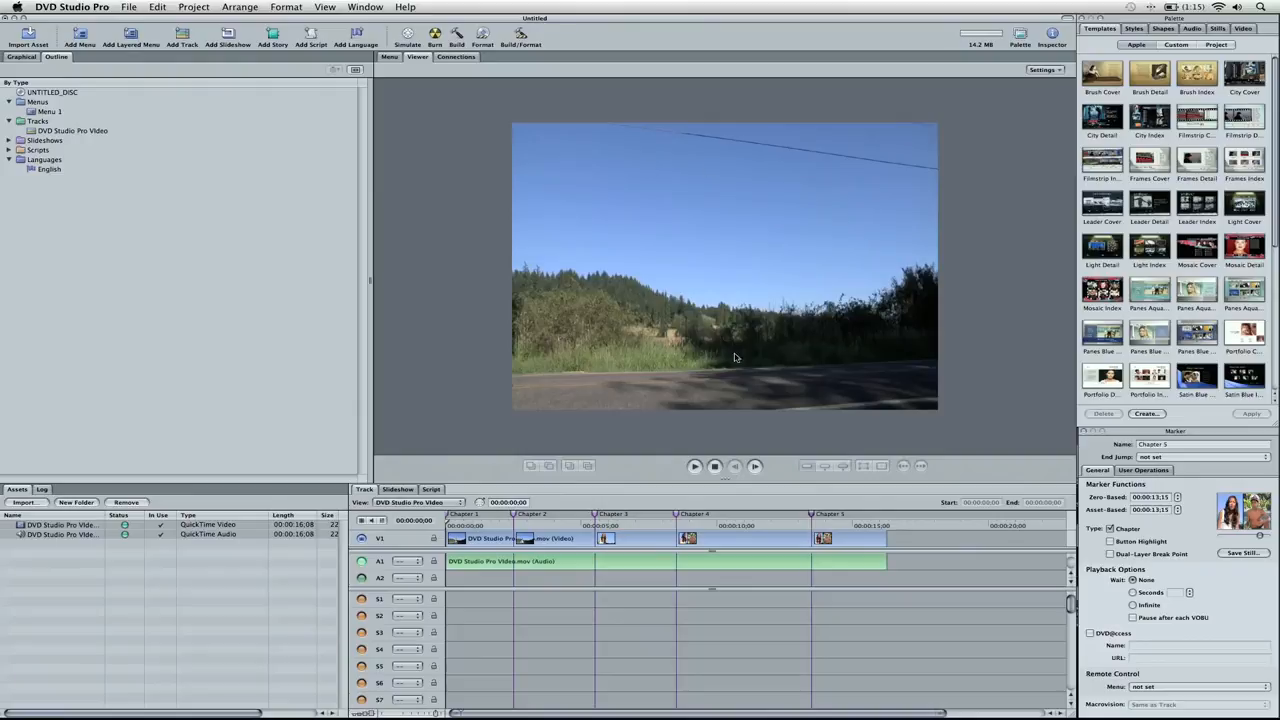
mouse_move(990, 360)
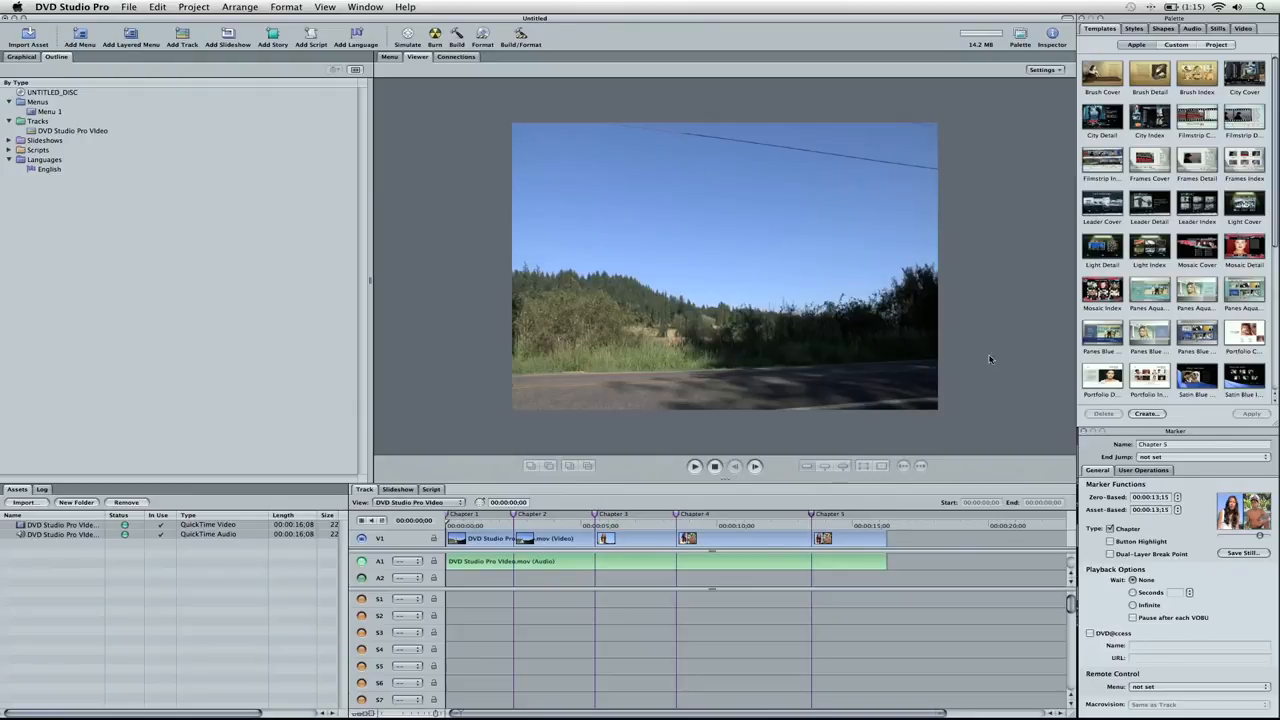
Select the DVD Studio Pro Video track in the Outline to show its Track Inspector
left_click(72, 130)
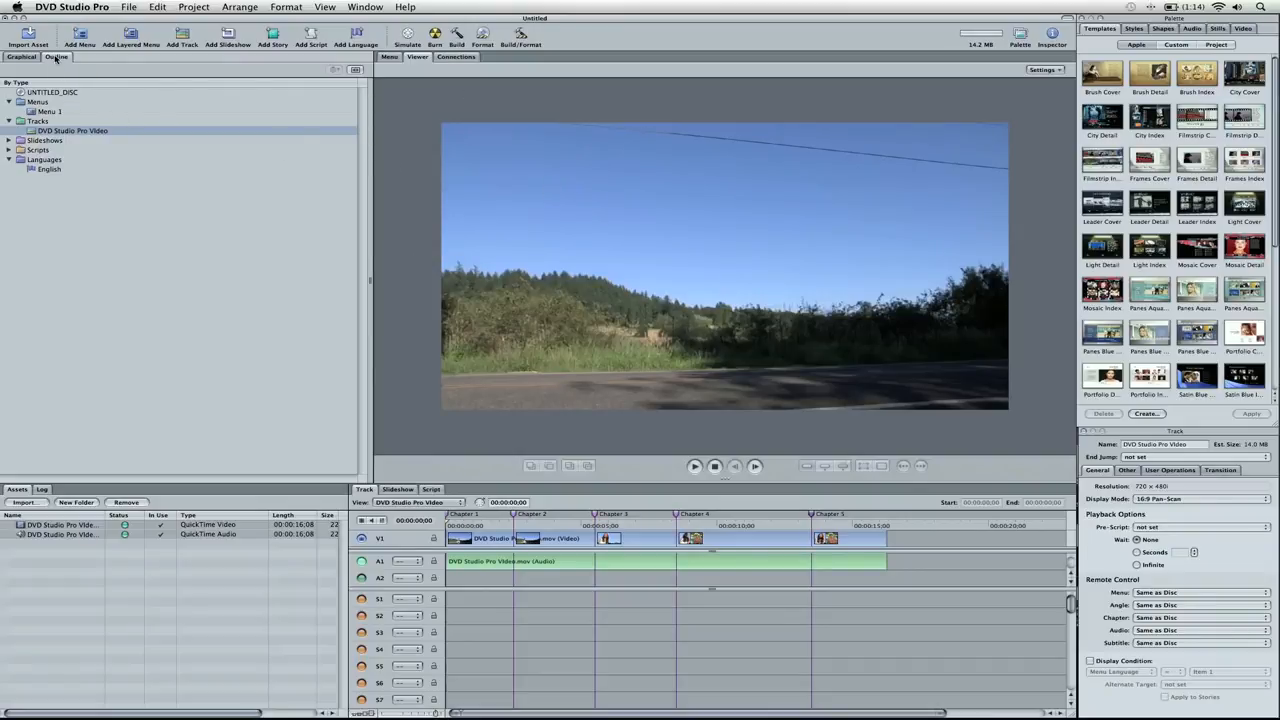
Select UNTITLED_DISC in the Outline to show the Disc Inspector
left_click(48, 92)
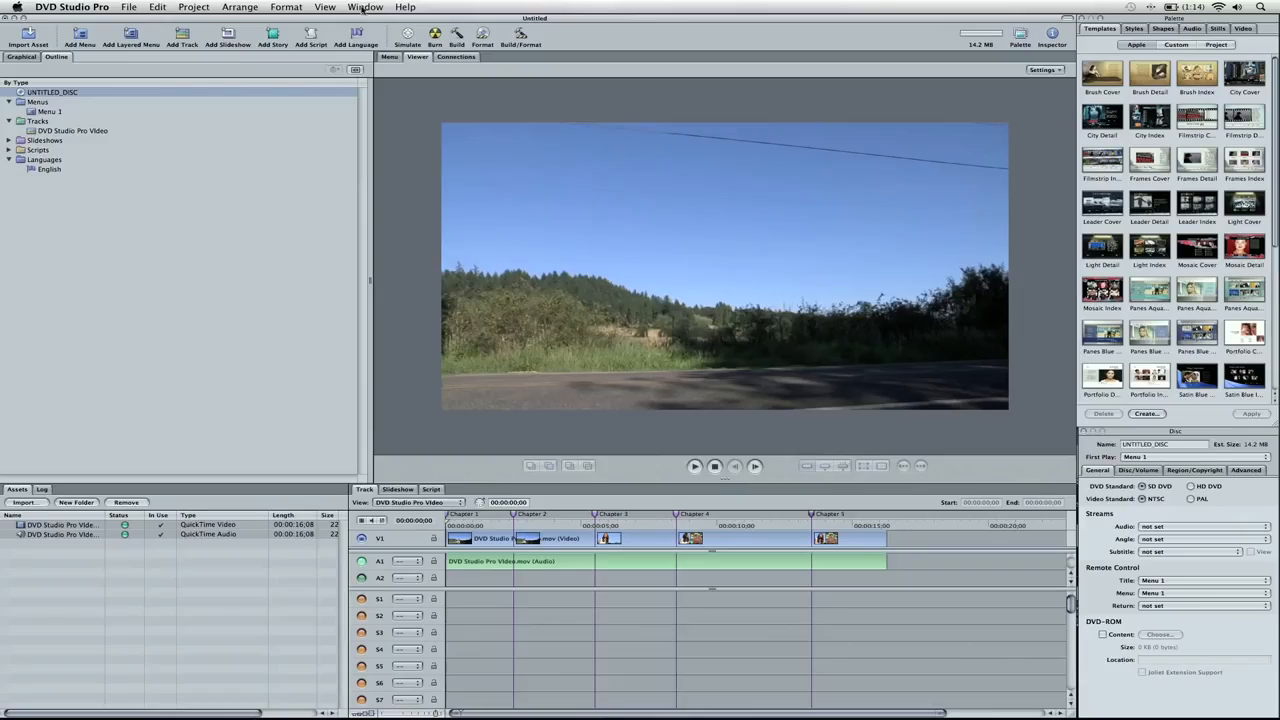
mouse_move(176, 180)
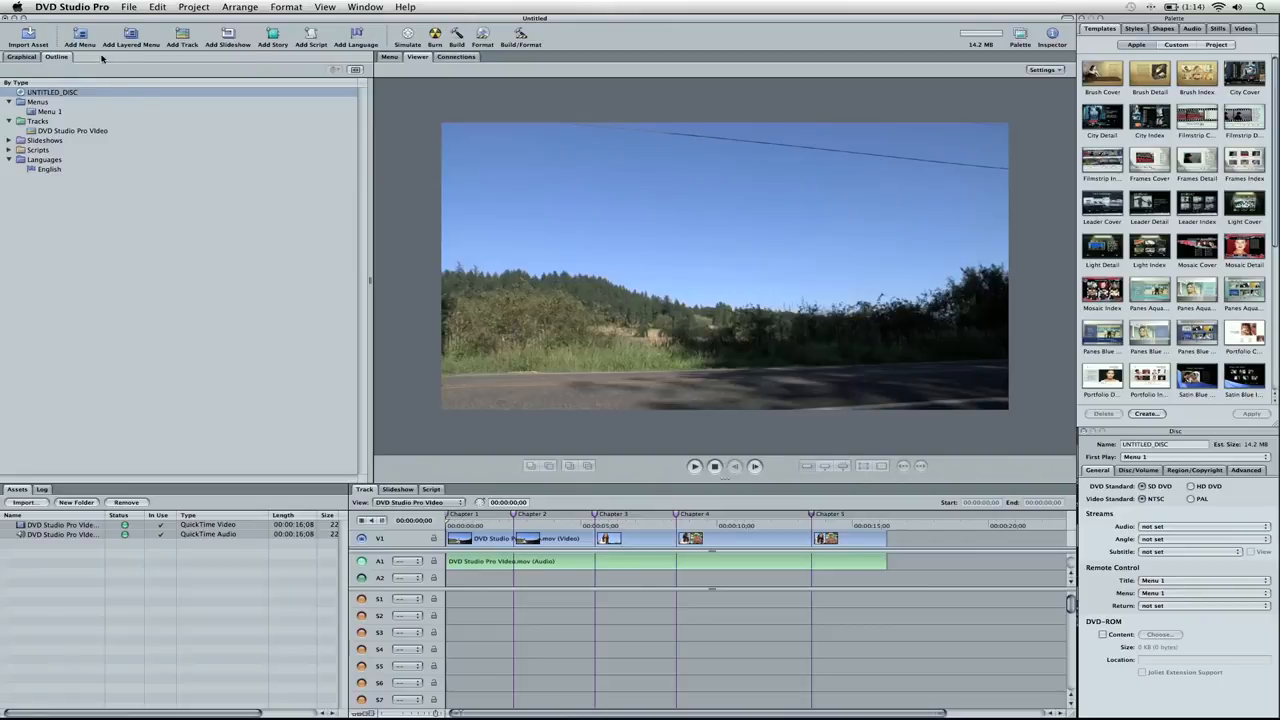
mouse_move(224, 292)
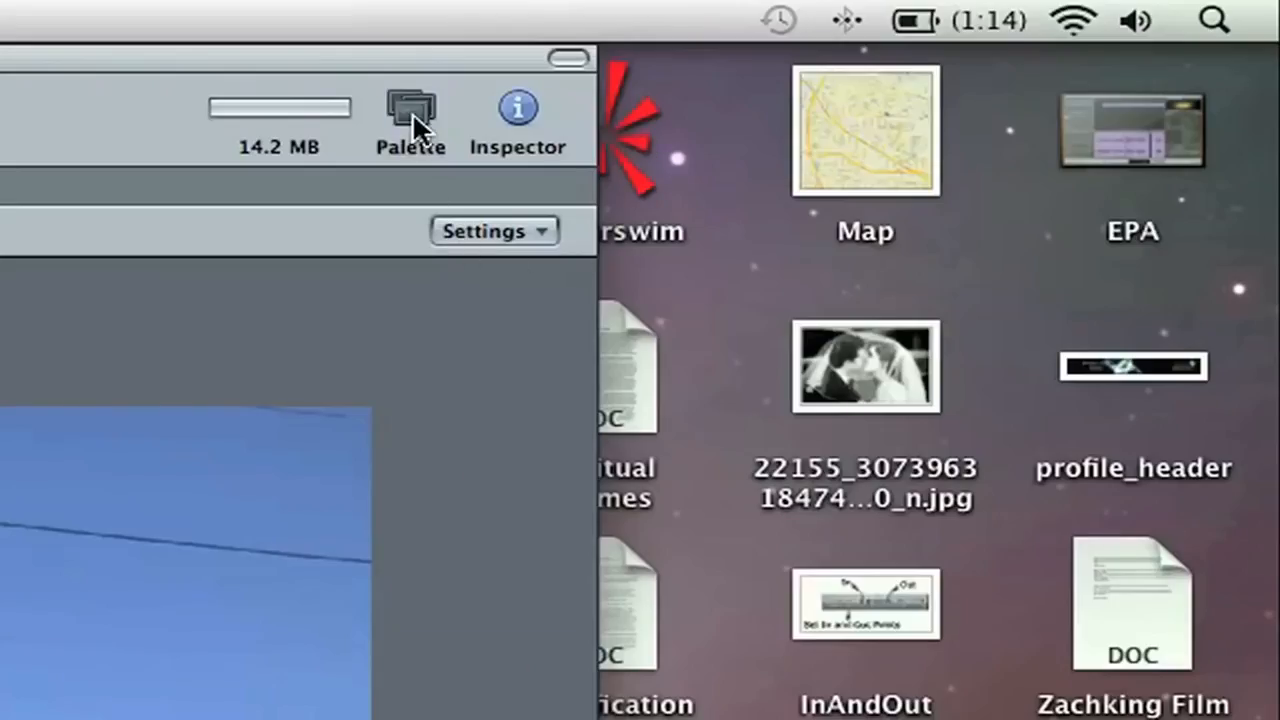
Rename the disc to 'ZACH_MOVIE' in the project outline
left_click(408, 108)
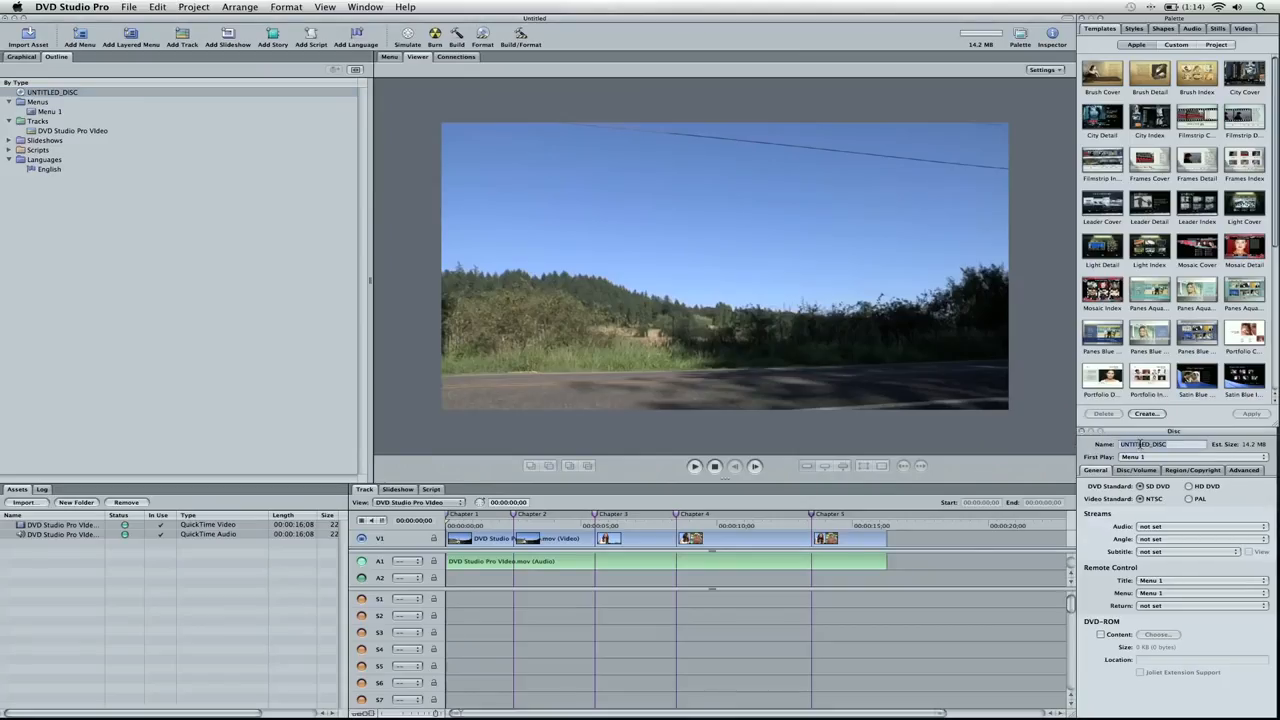
type("ZACH_MOVIE")
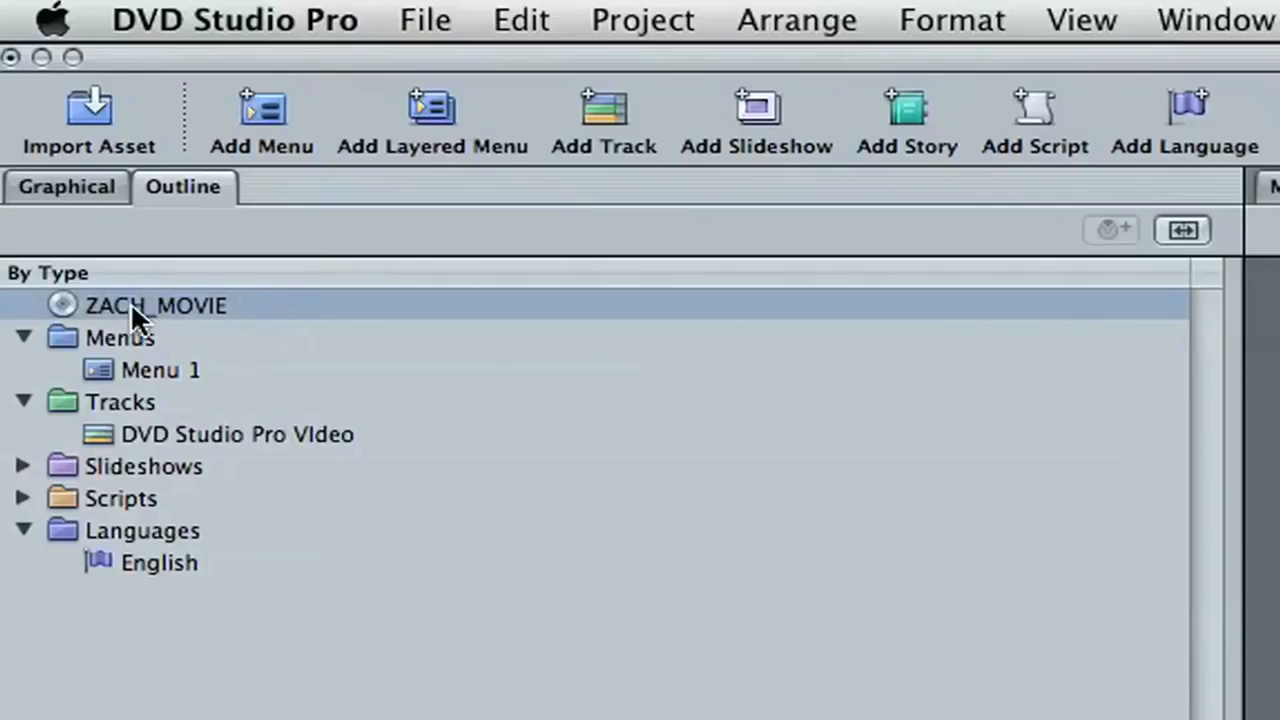
mouse_move(170, 450)
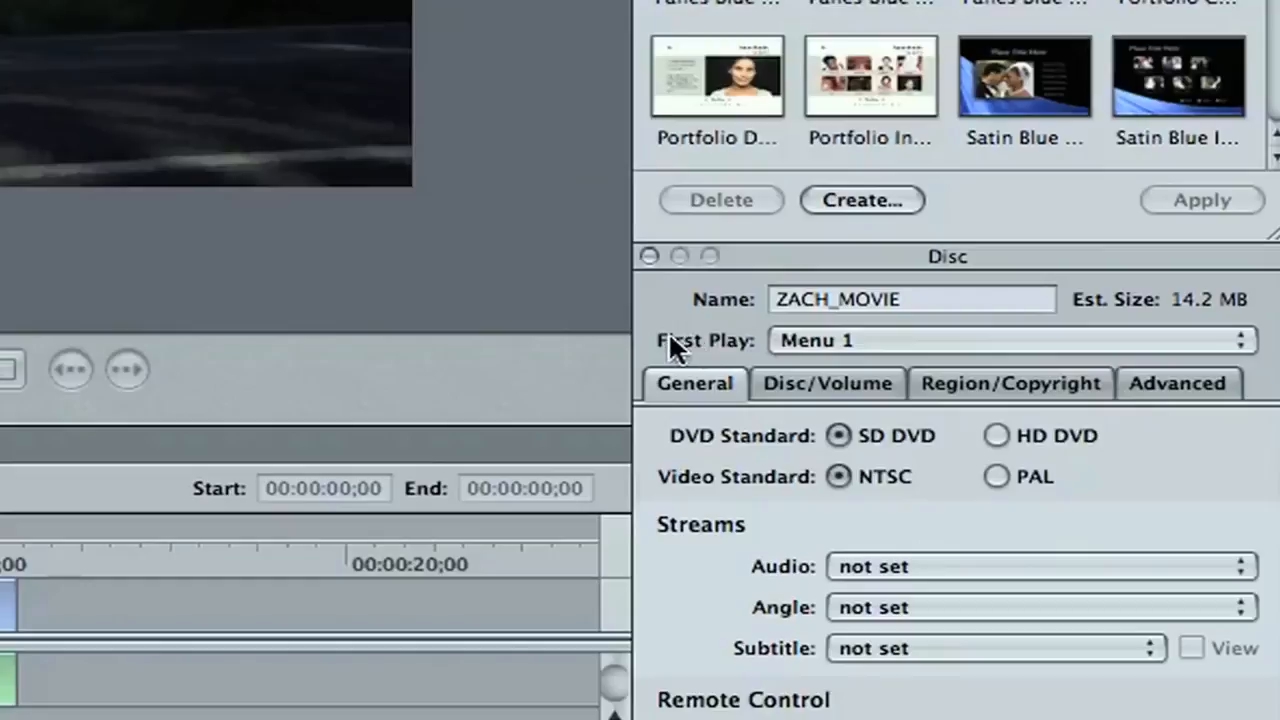
mouse_move(864, 350)
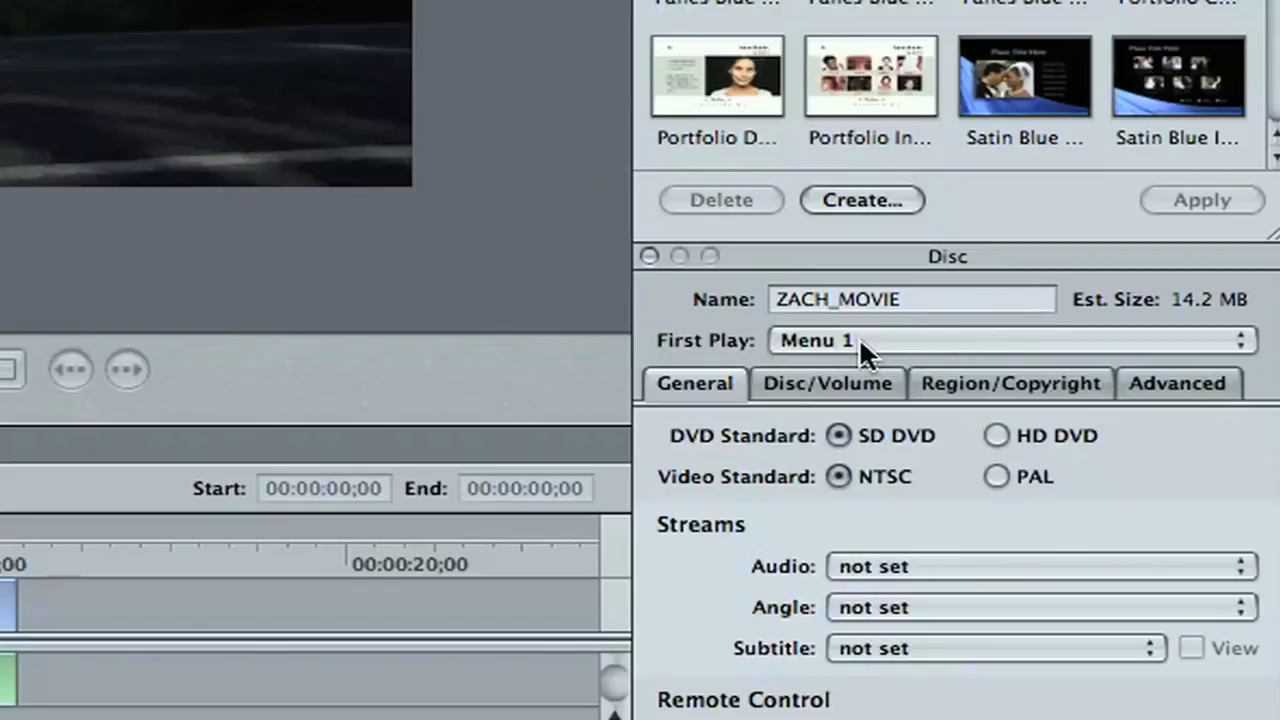
Show the First Play choices for ZACH_MOVIE, still set to Menu 1
left_click(1010, 340)
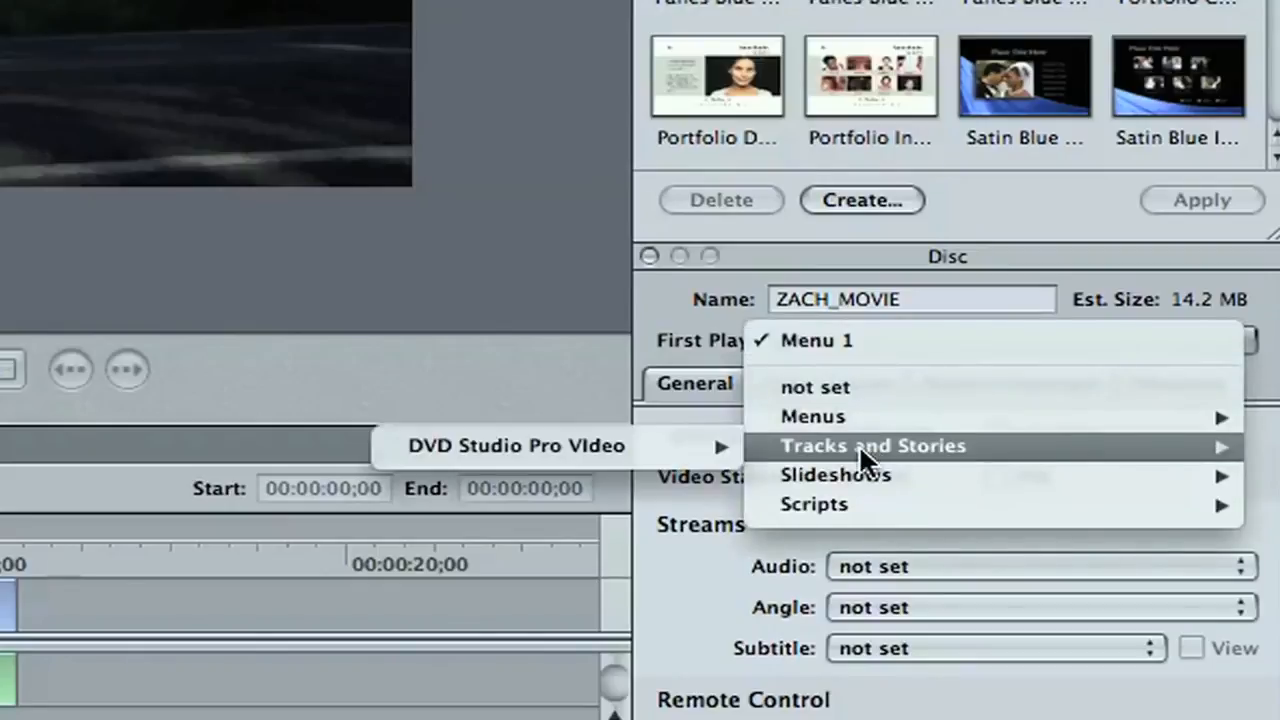
mouse_move(690, 452)
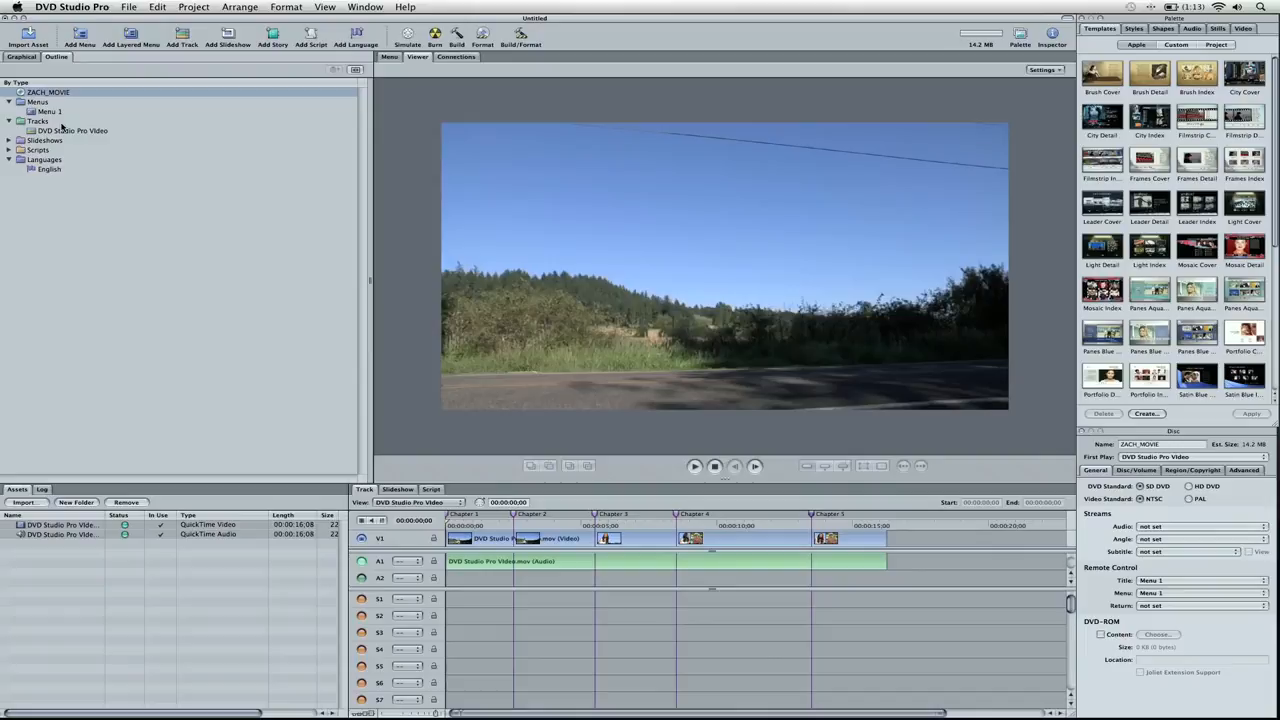
mouse_move(64, 132)
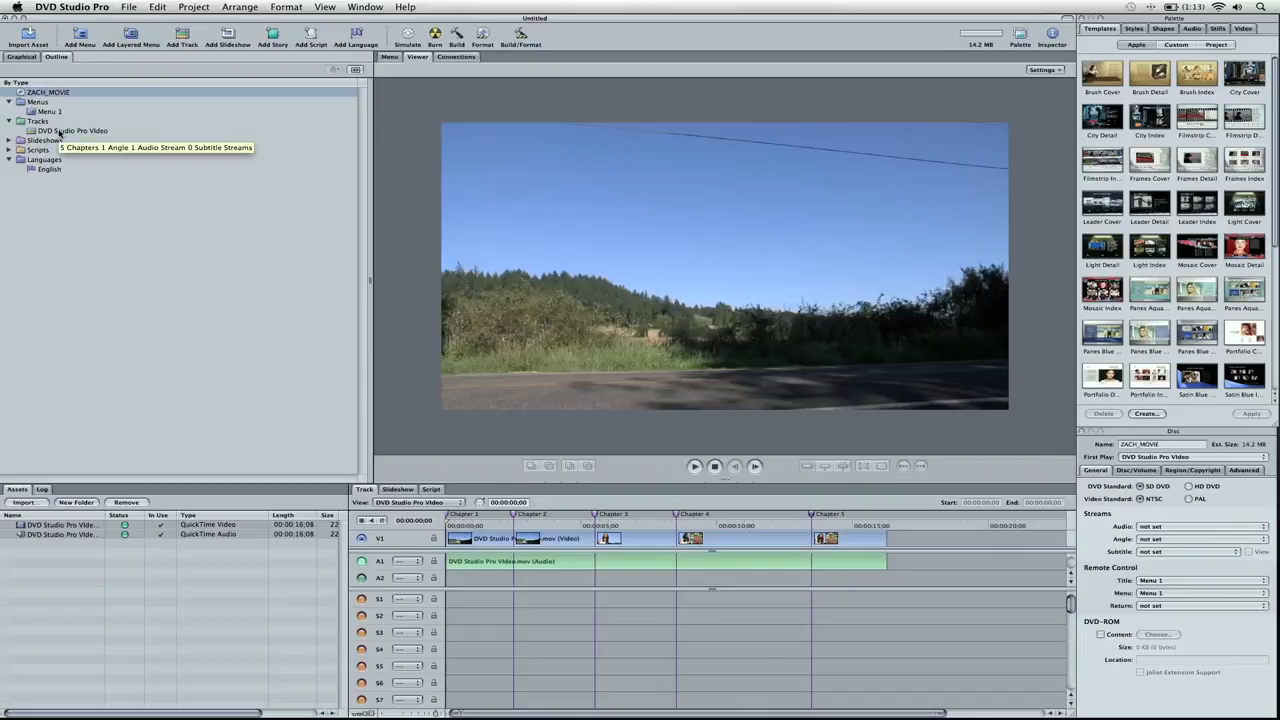
Set the video track's End Jump back to DVD Studio Pro Video, then return to the disc settings
left_click(72, 130)
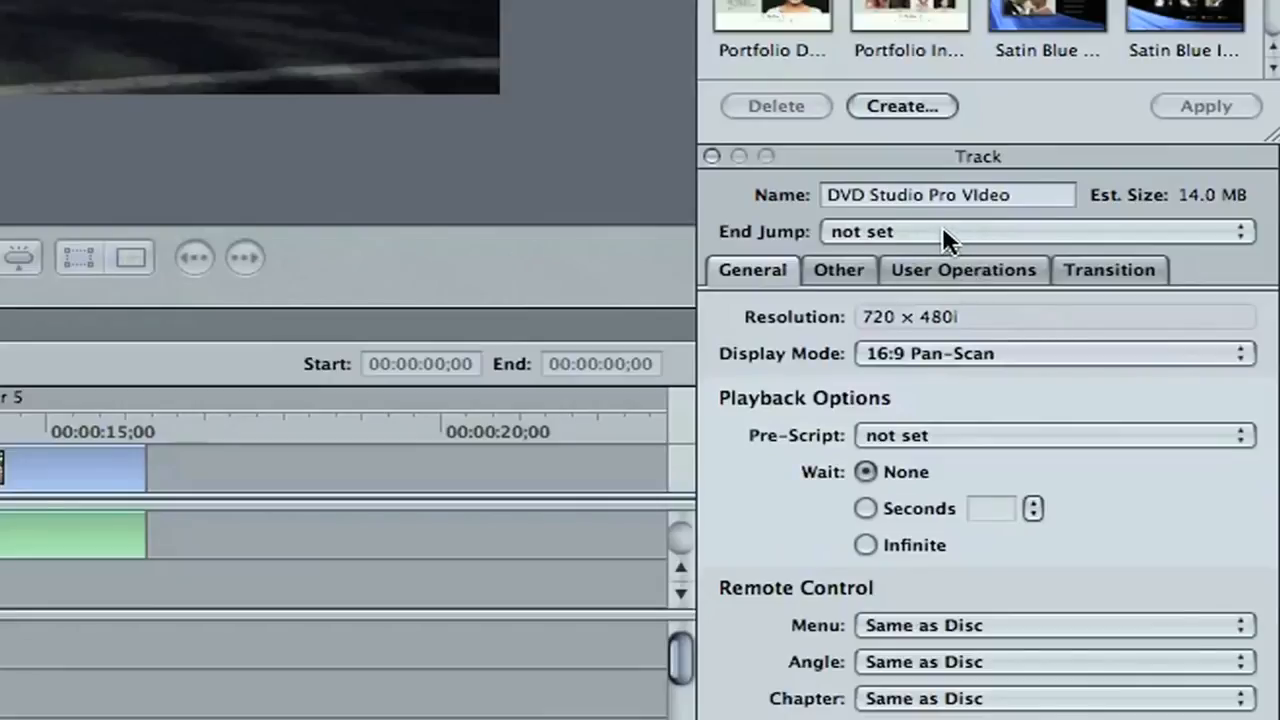
left_click(1036, 232)
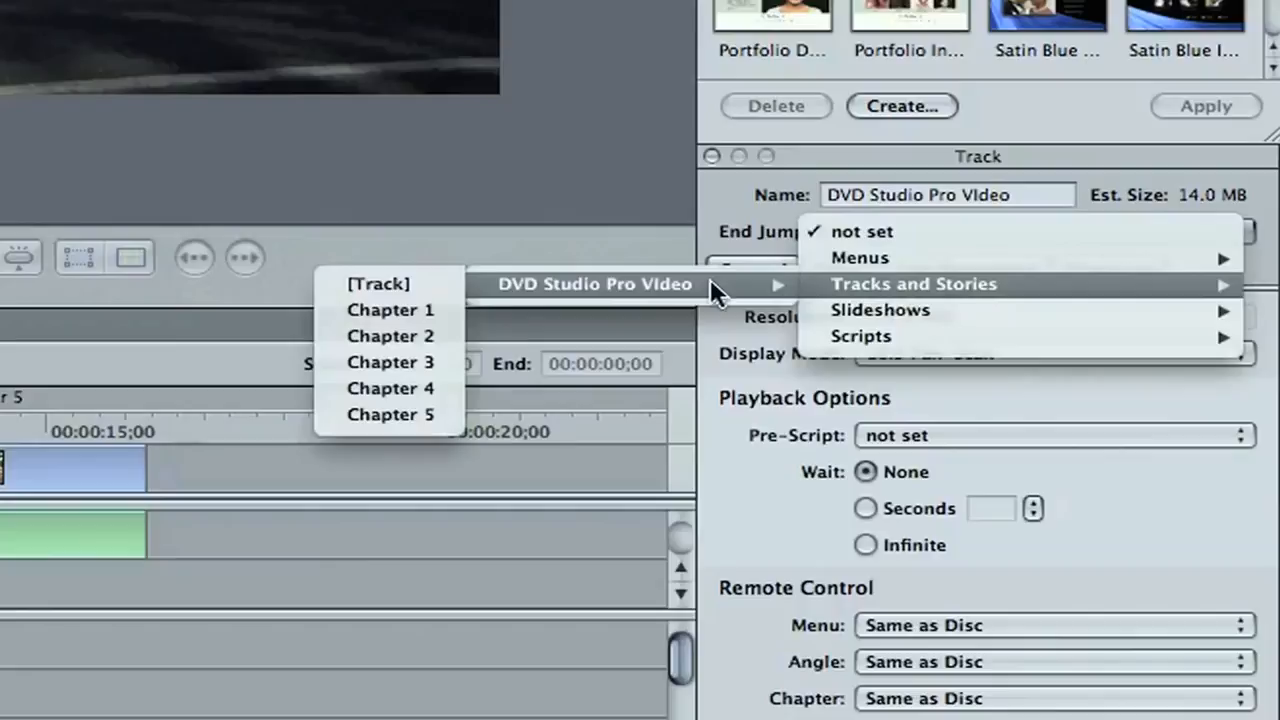
mouse_move(464, 288)
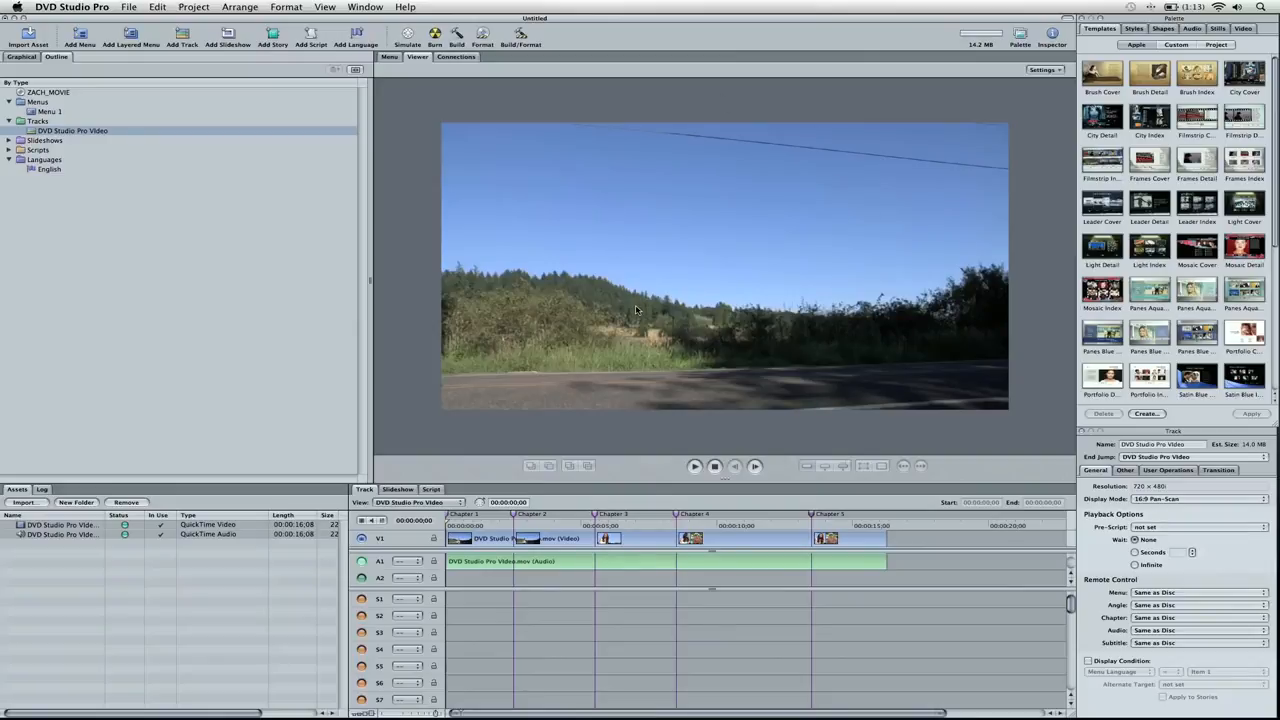
mouse_move(392, 136)
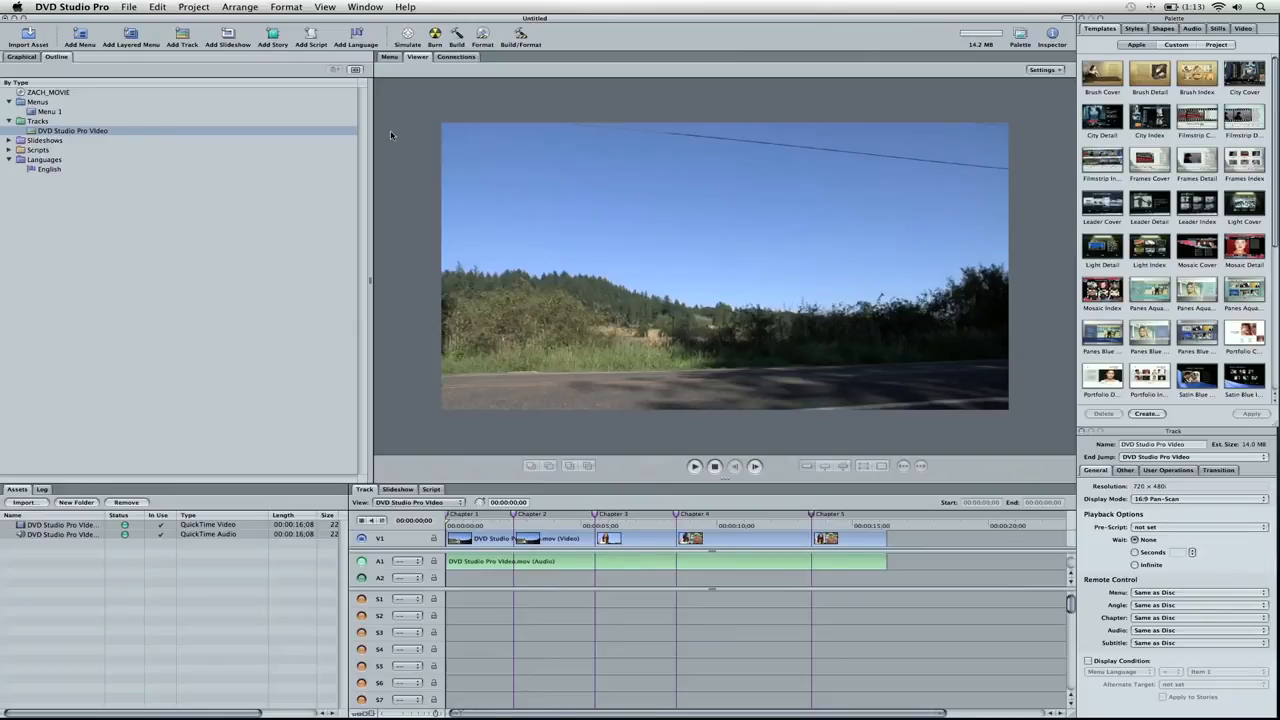
left_click(48, 92)
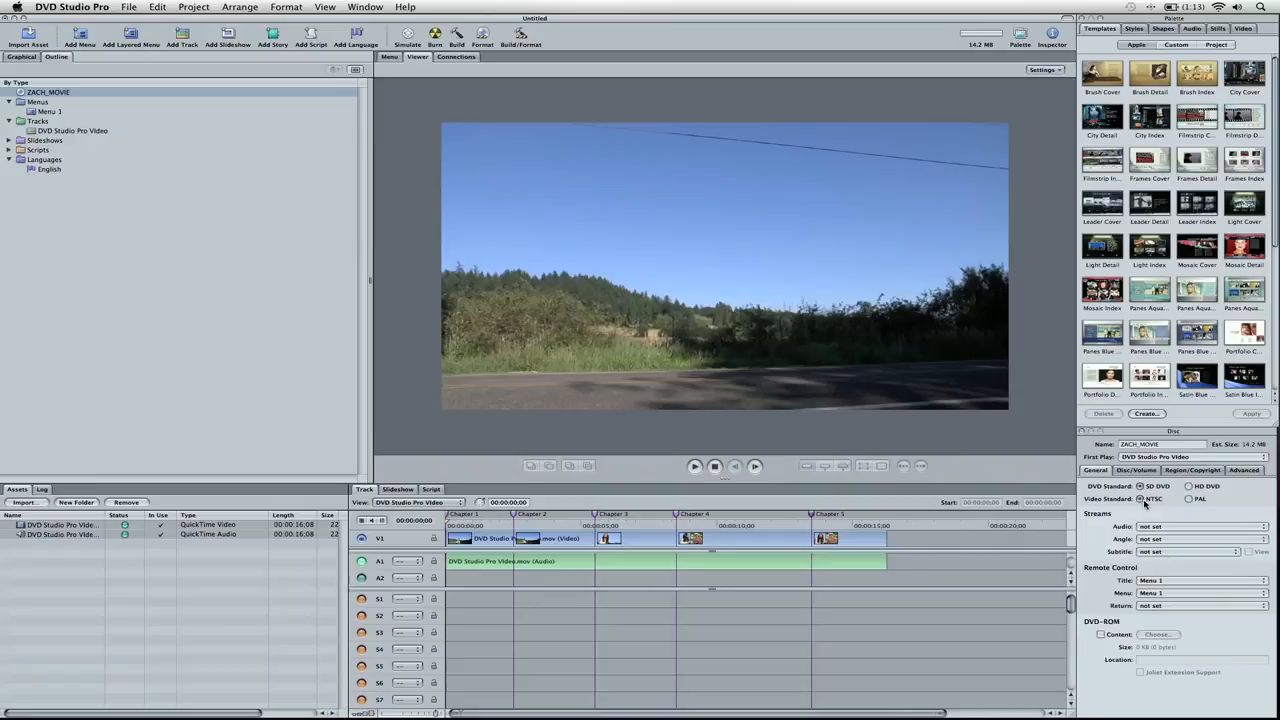
mouse_move(120, 550)
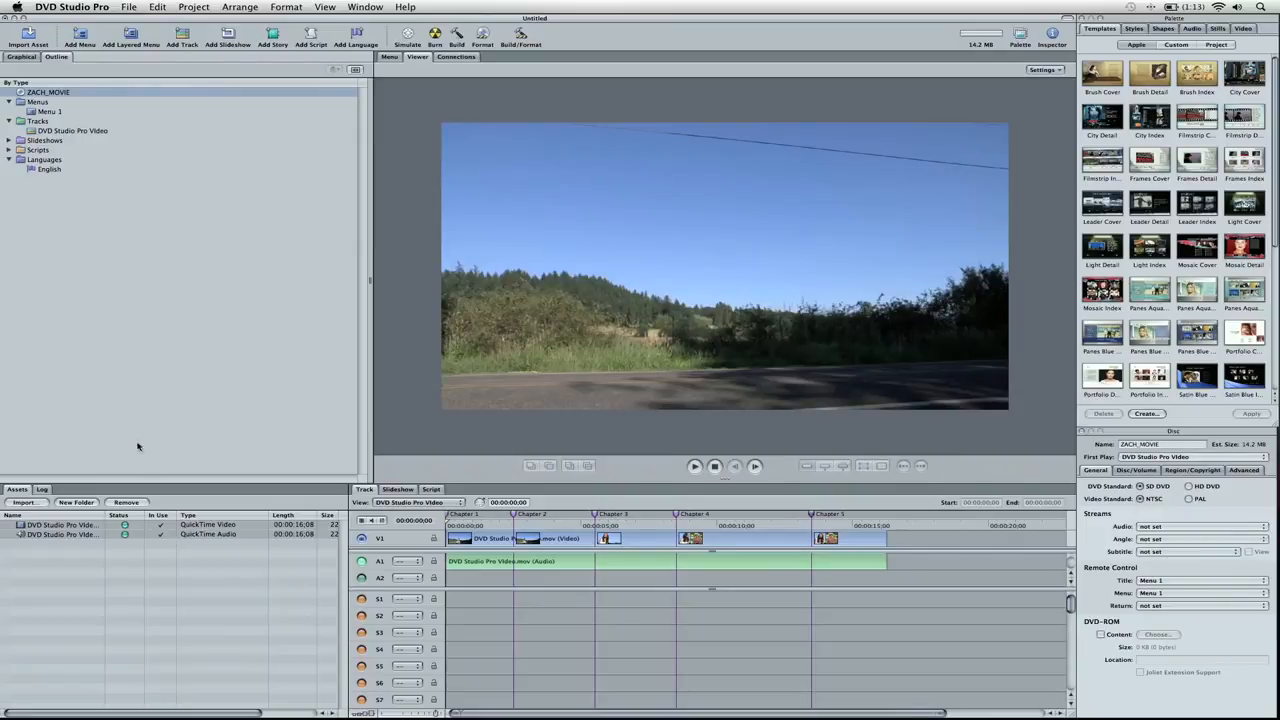
Play the disc in the Simulator with its display mode set to 16:9 widescreen
left_click(404, 36)
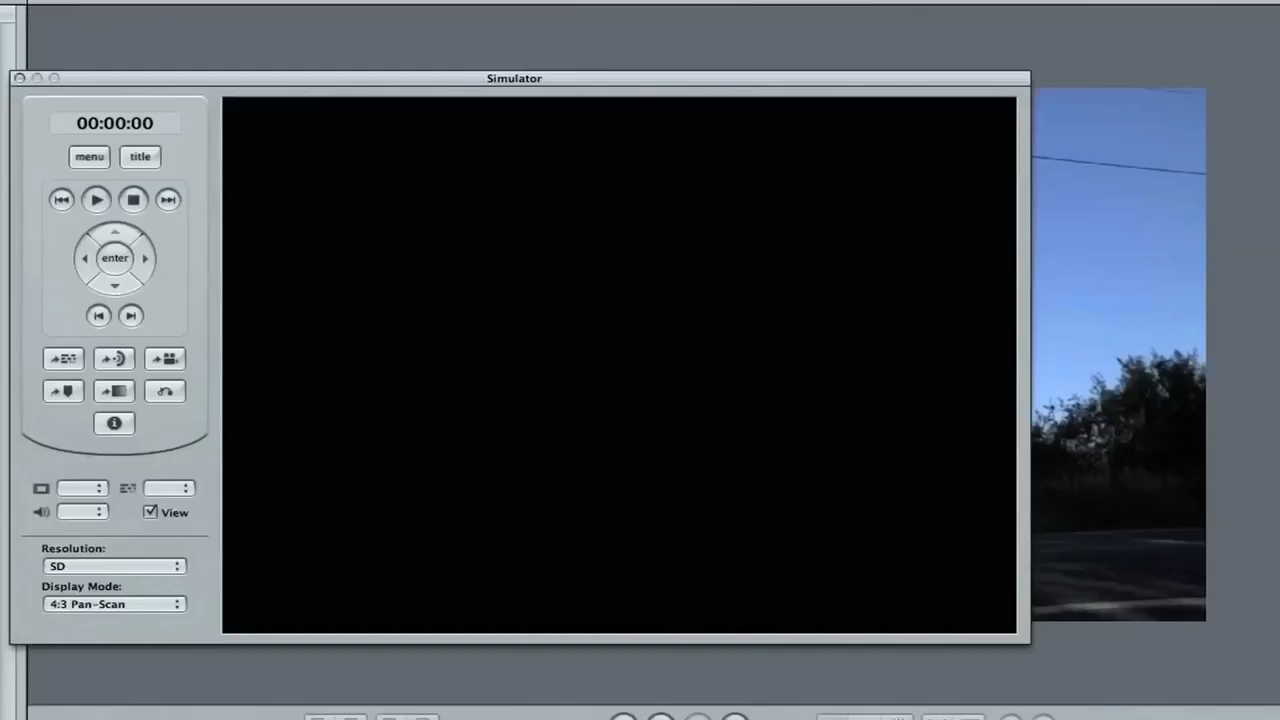
left_click(94, 200)
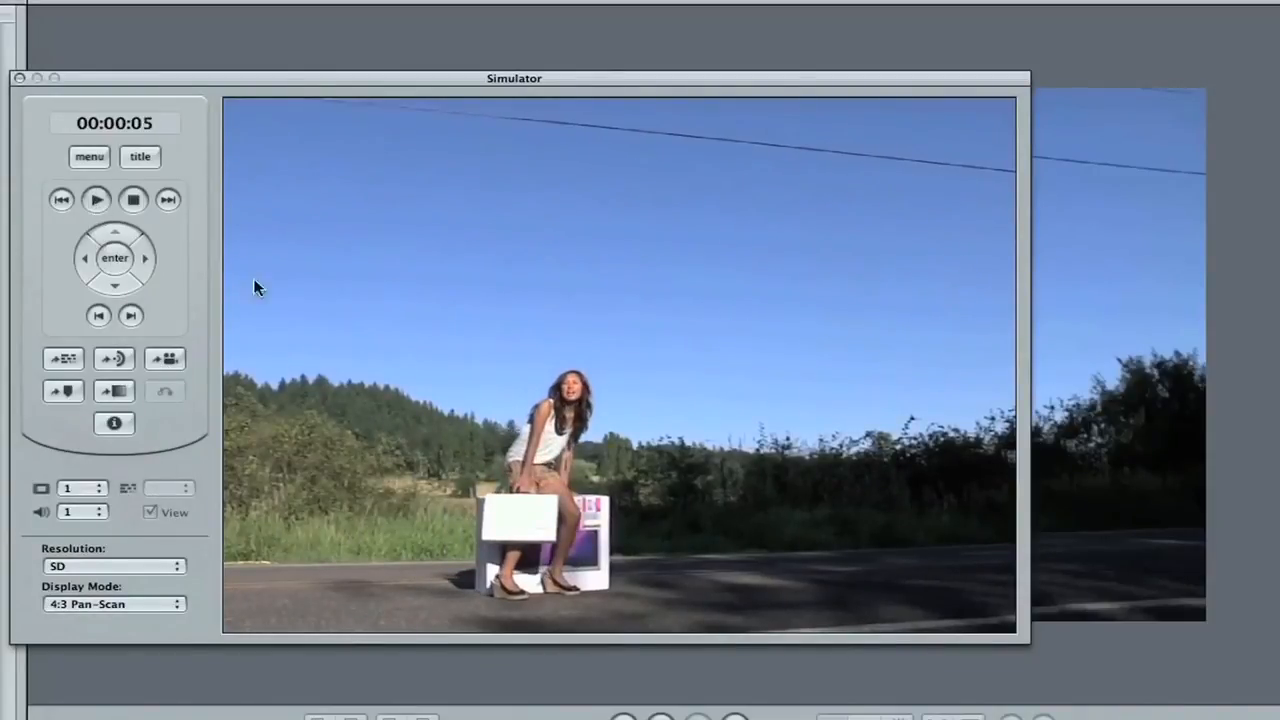
left_click(112, 604)
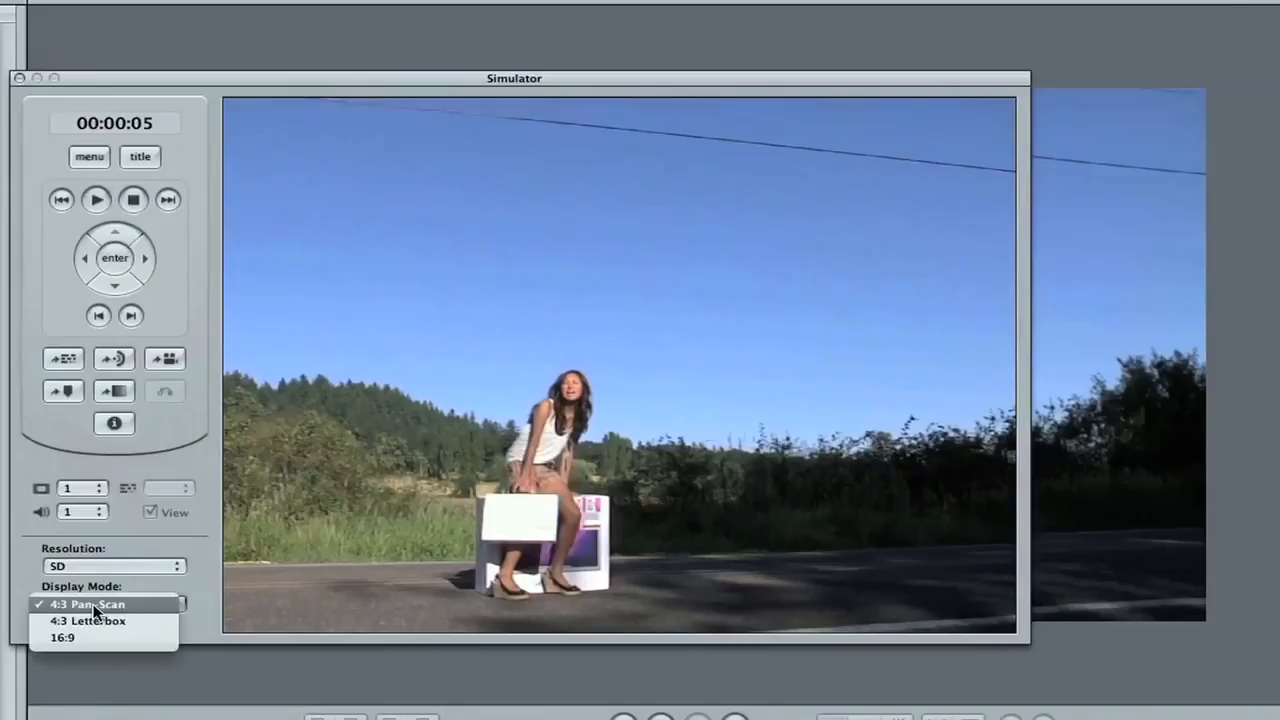
left_click(60, 640)
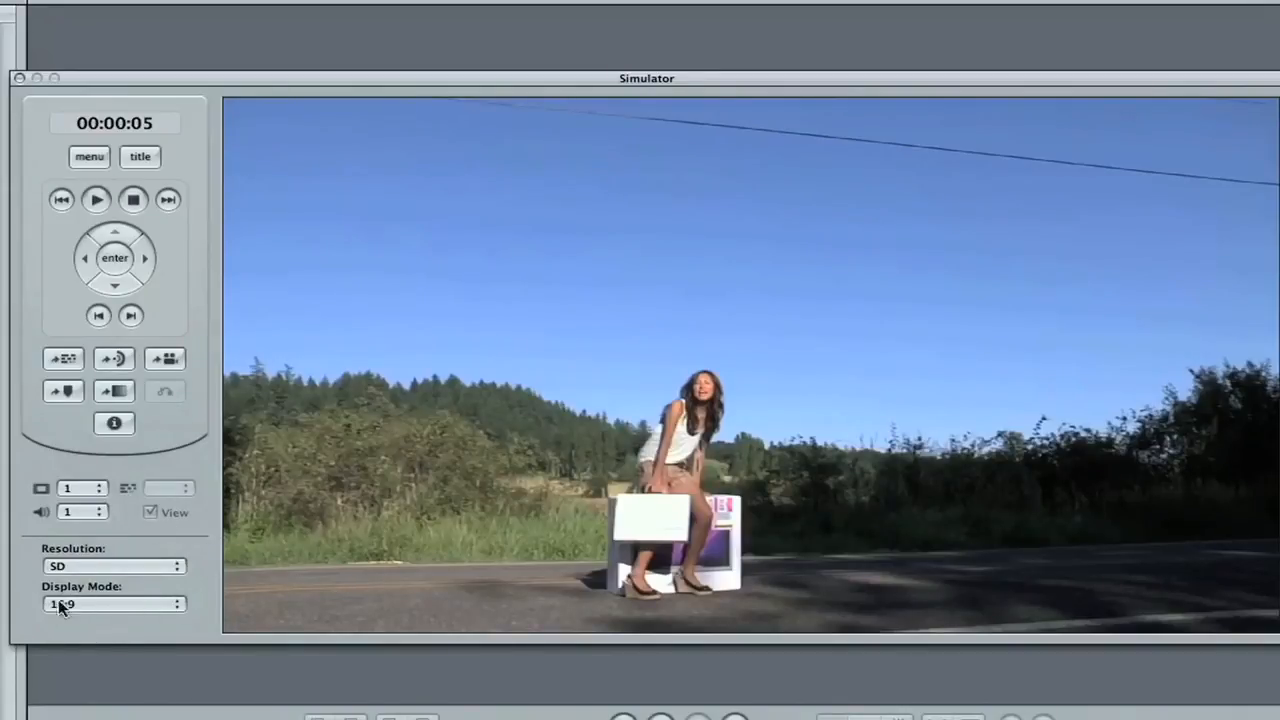
mouse_move(294, 230)
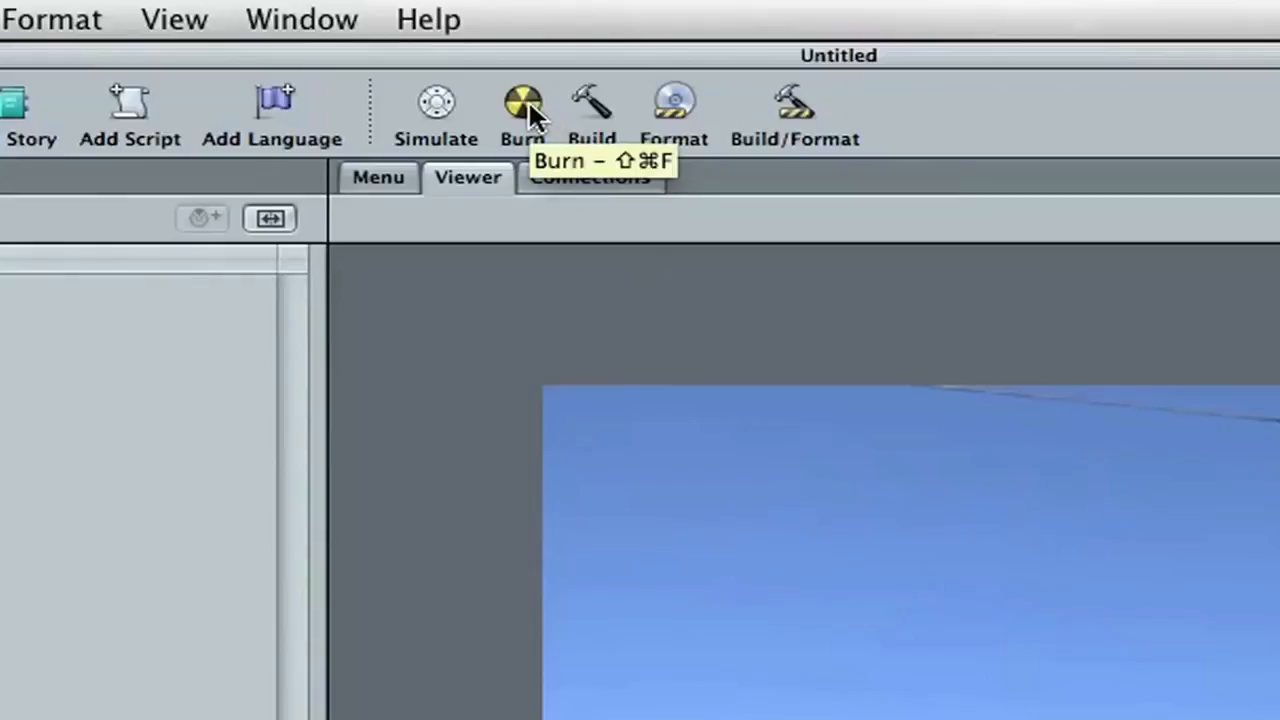
left_click(520, 104)
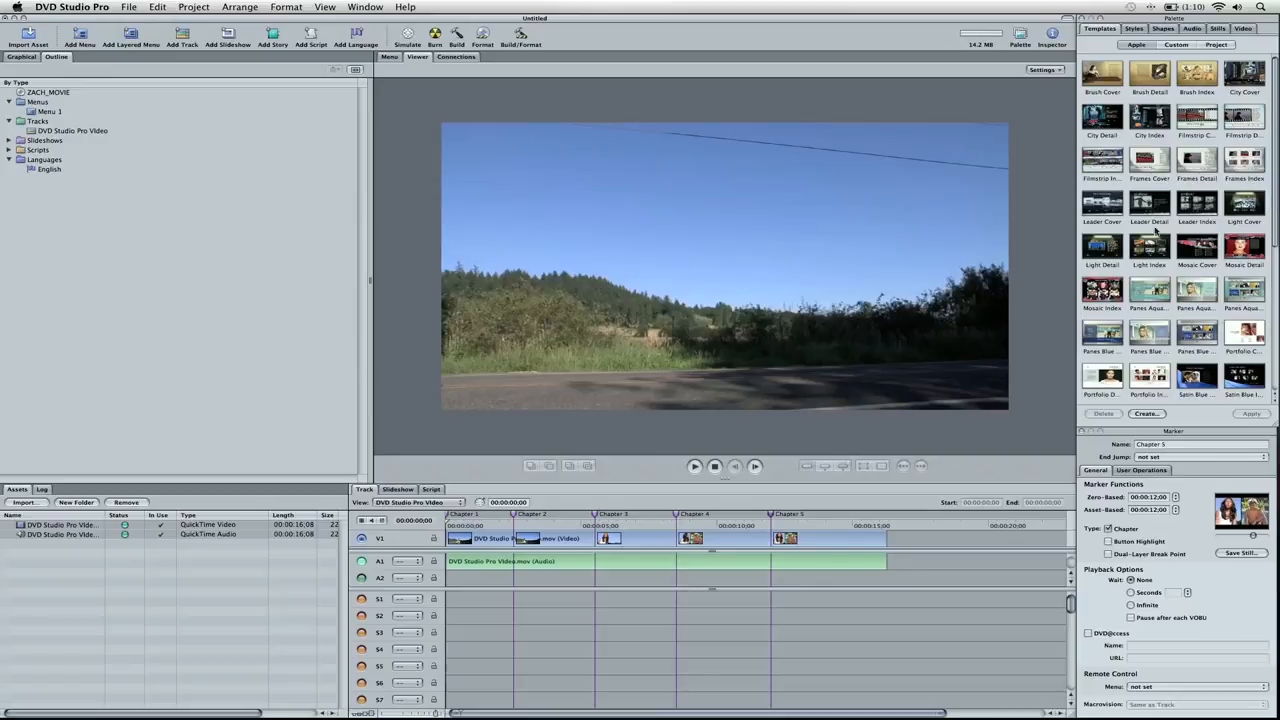
mouse_move(744, 156)
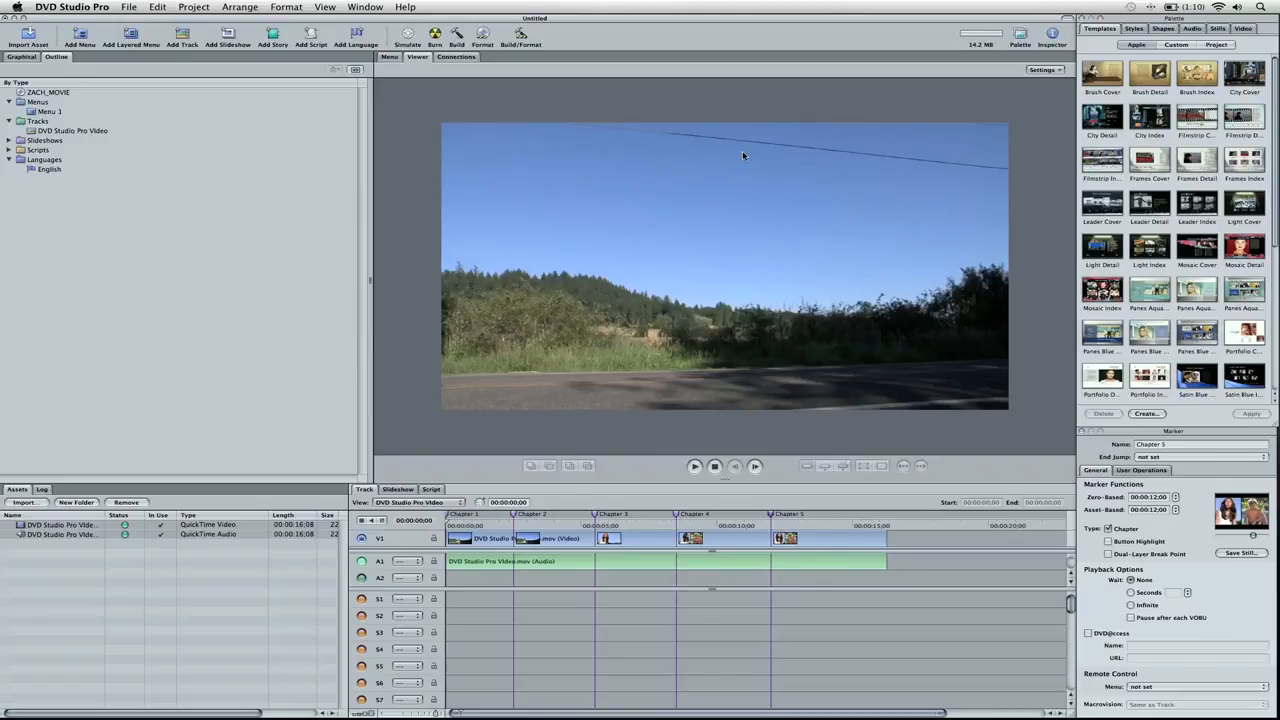